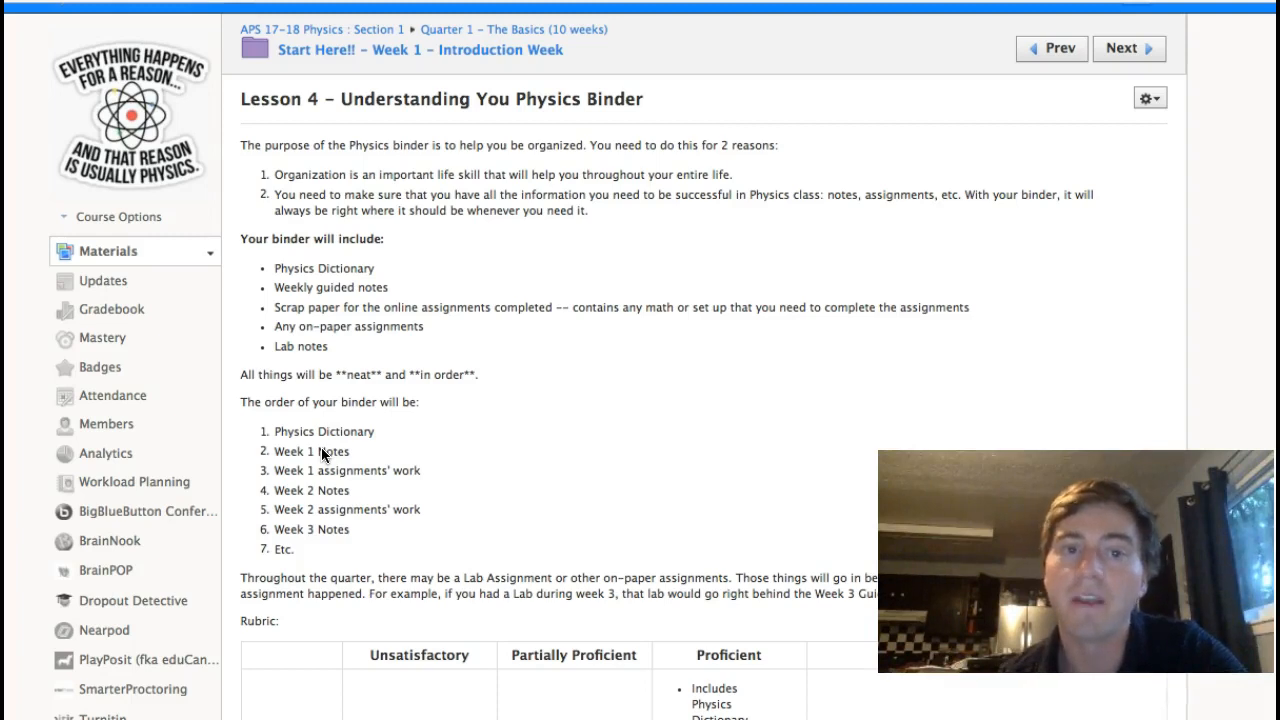
scroll("down", 3)
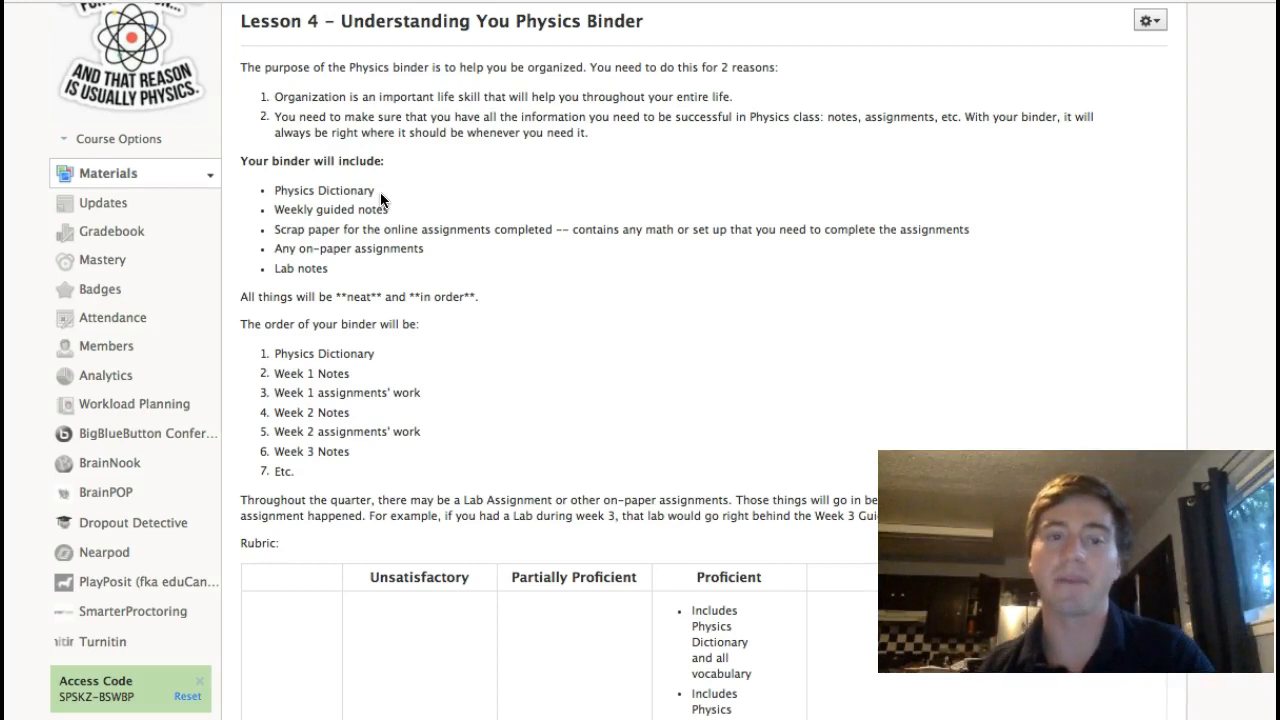
scroll("down", 3)
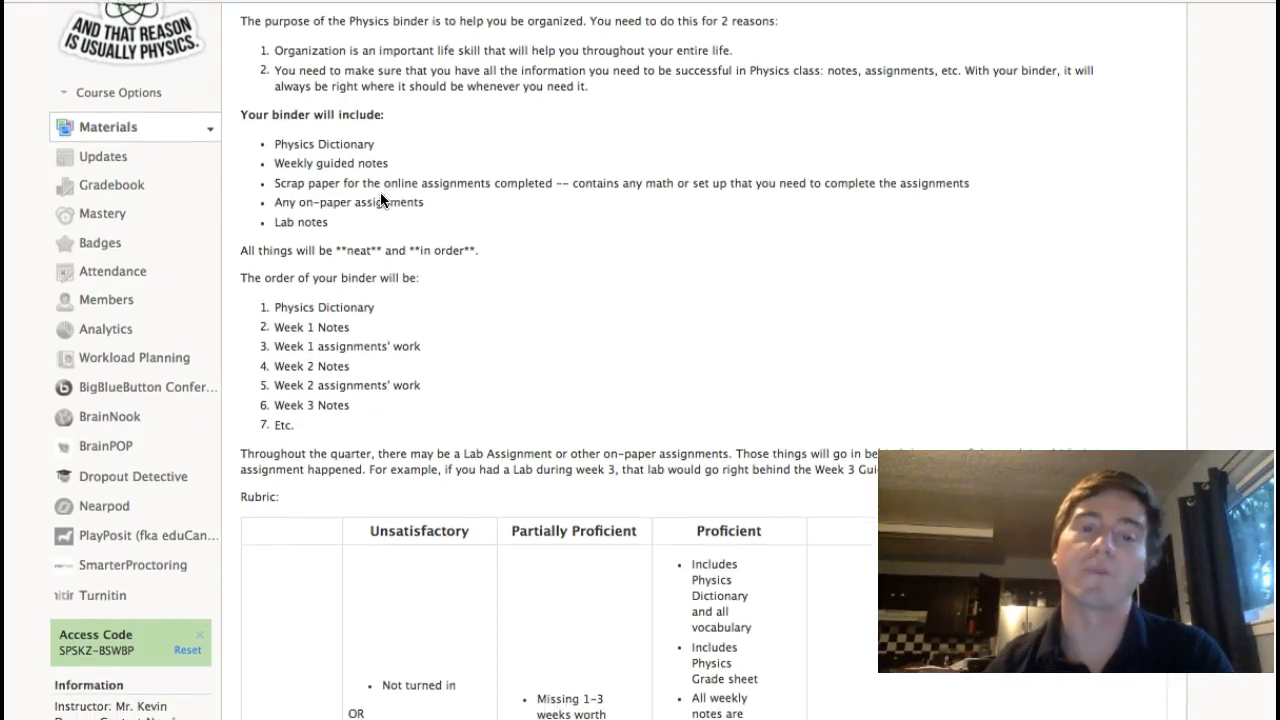
scroll("down", 3)
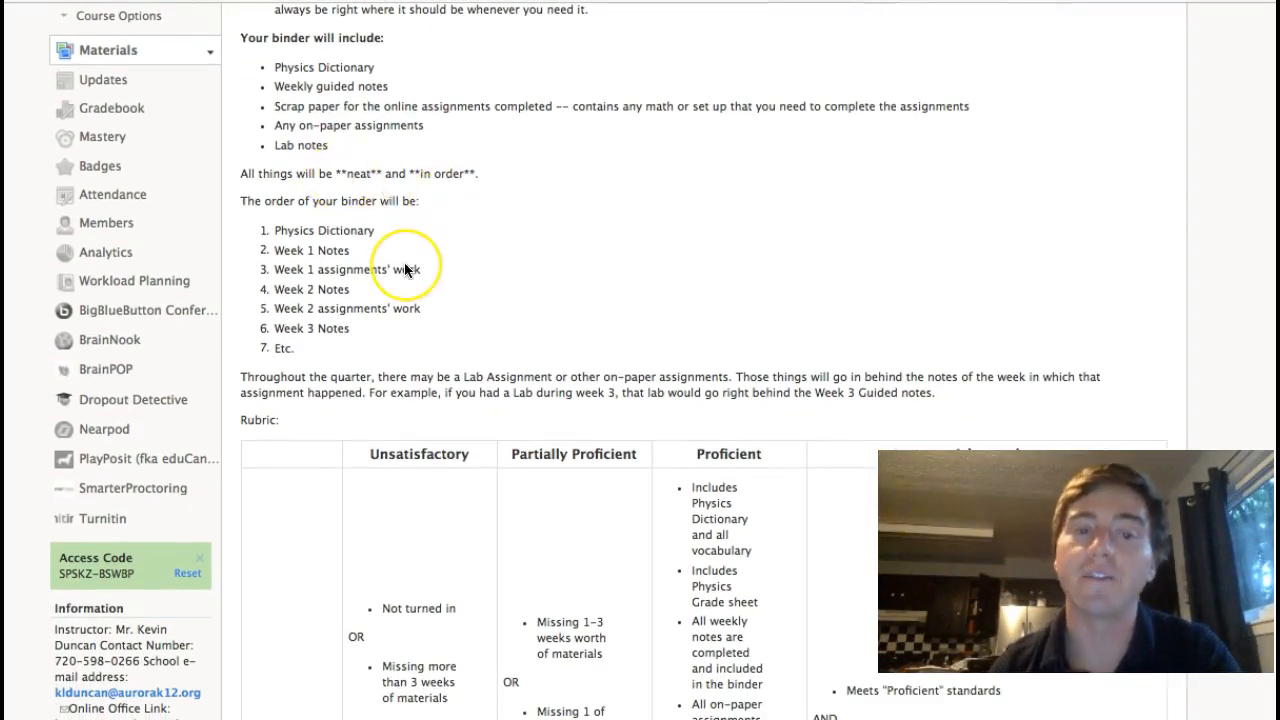
scroll("down", 3)
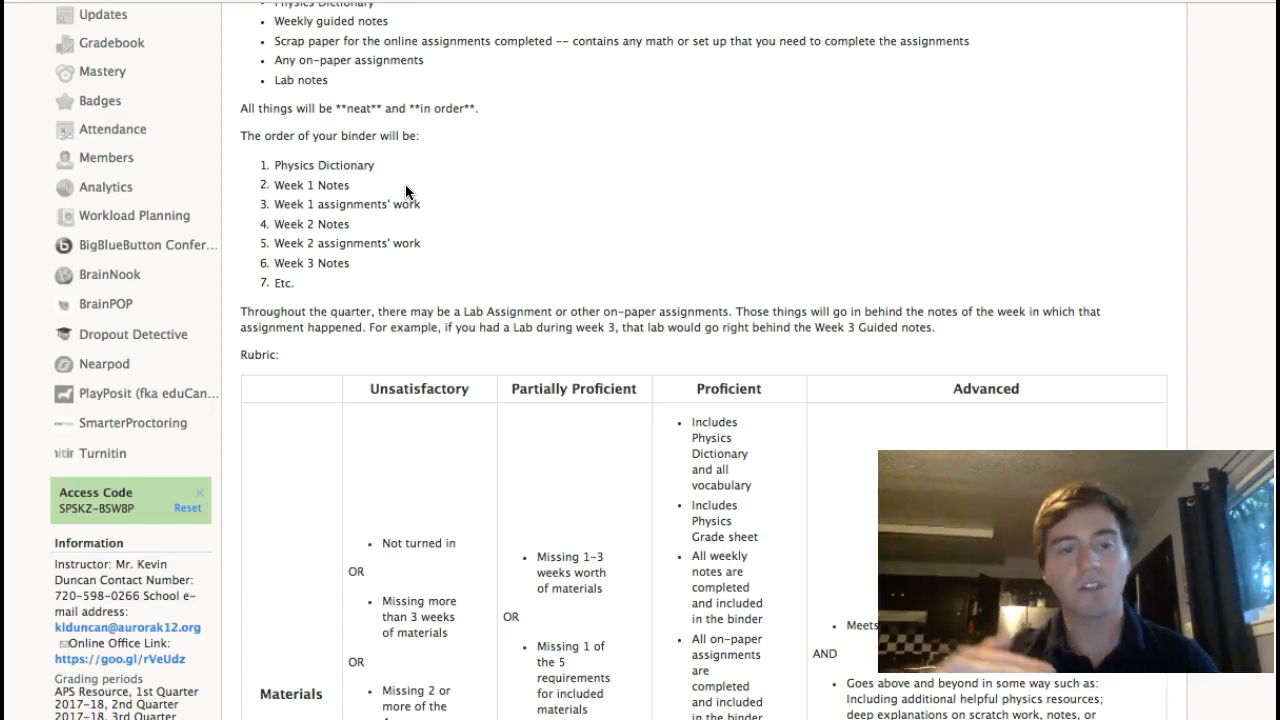
mouse_move(318, 304)
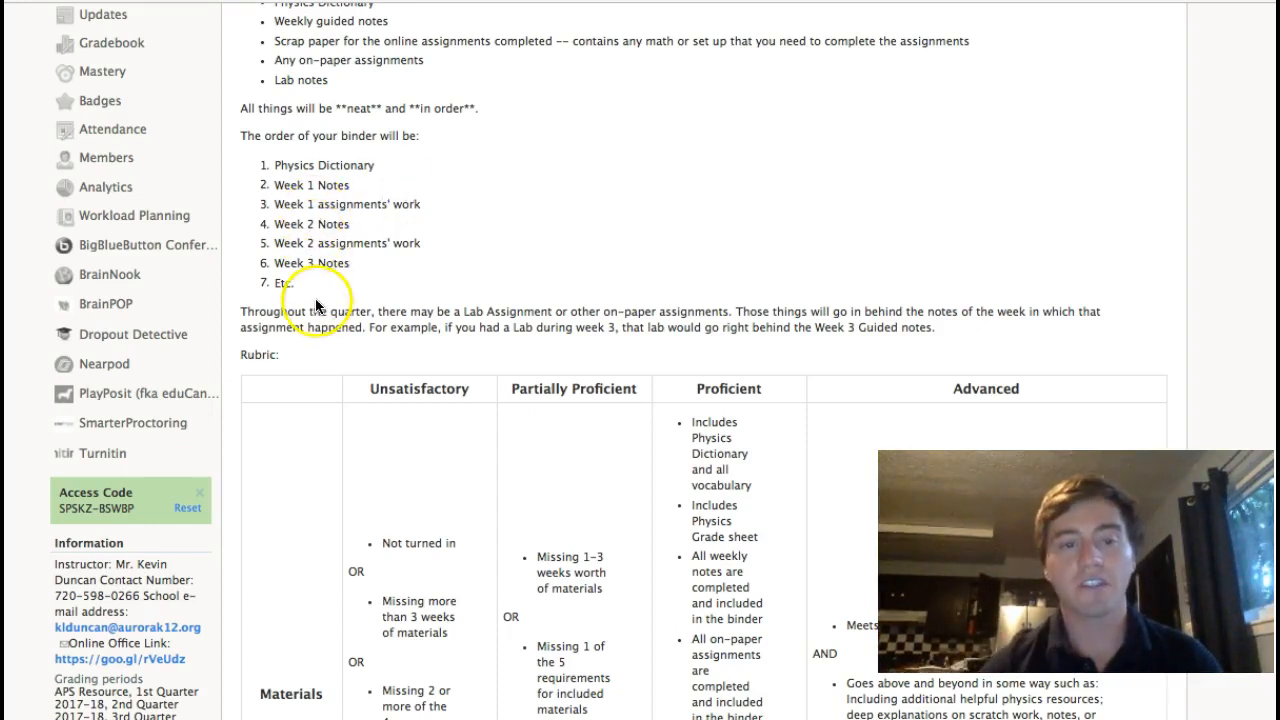
scroll("down", 3)
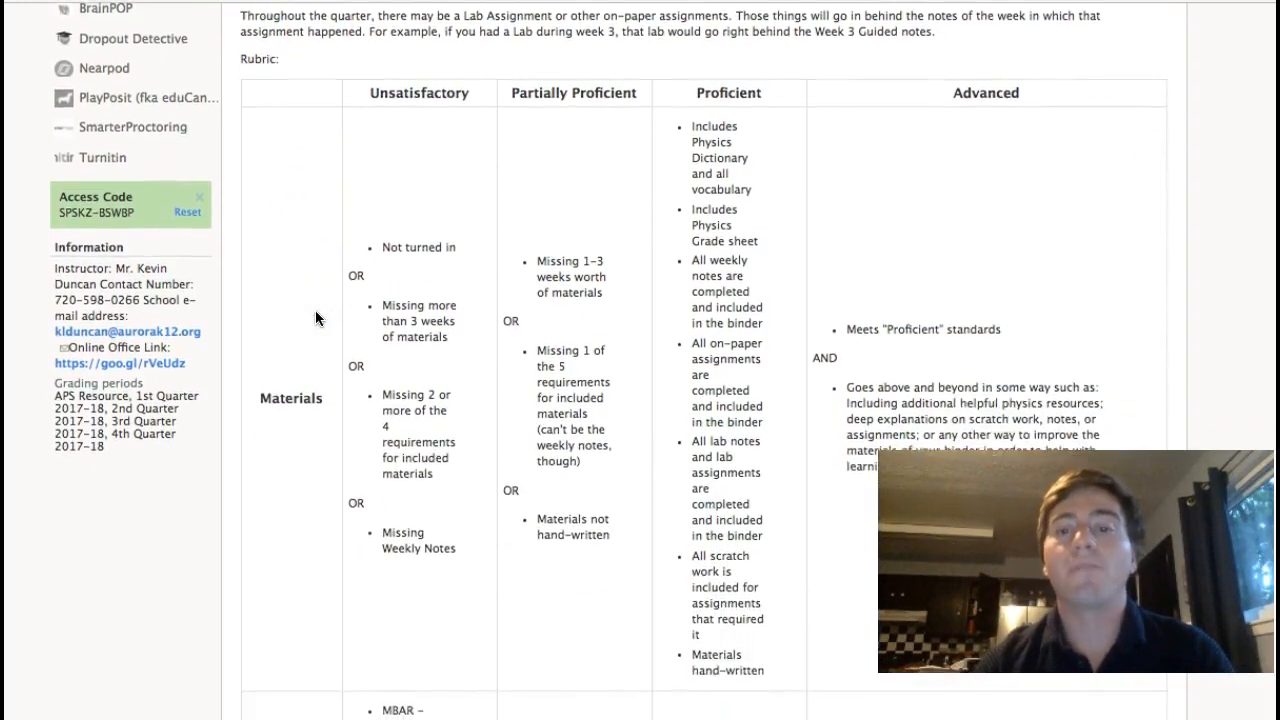
scroll("down", 3)
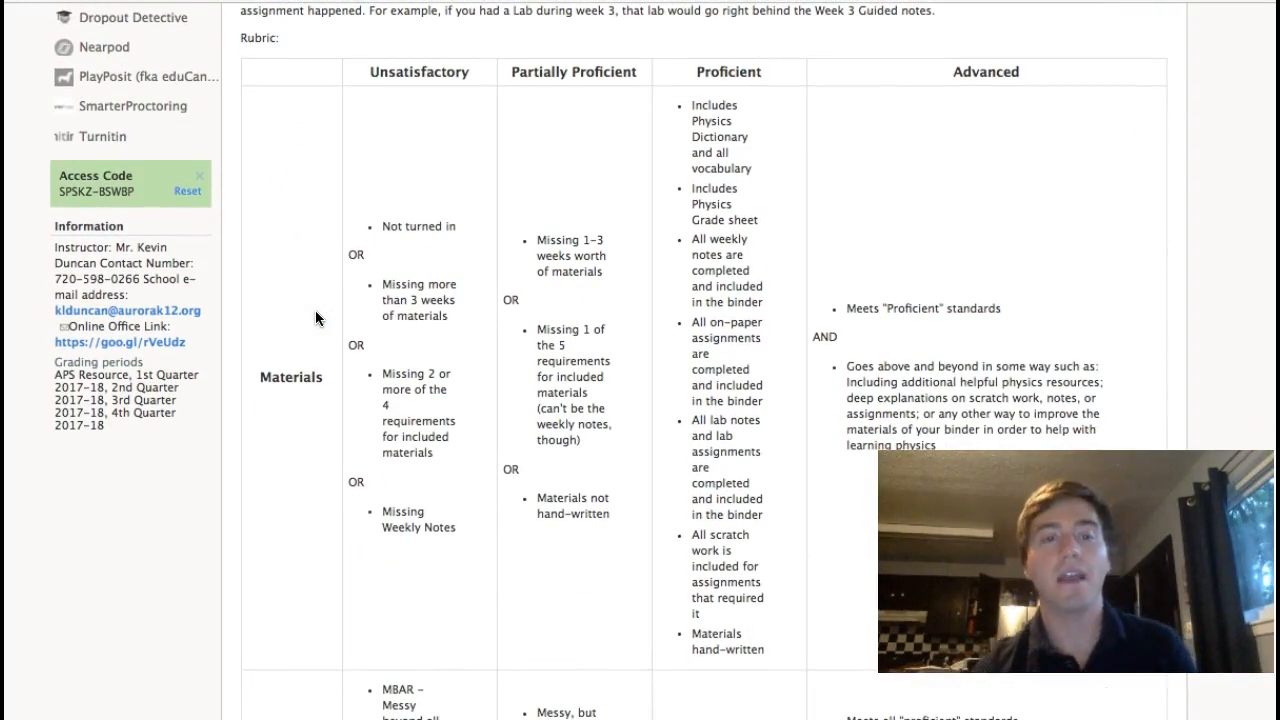